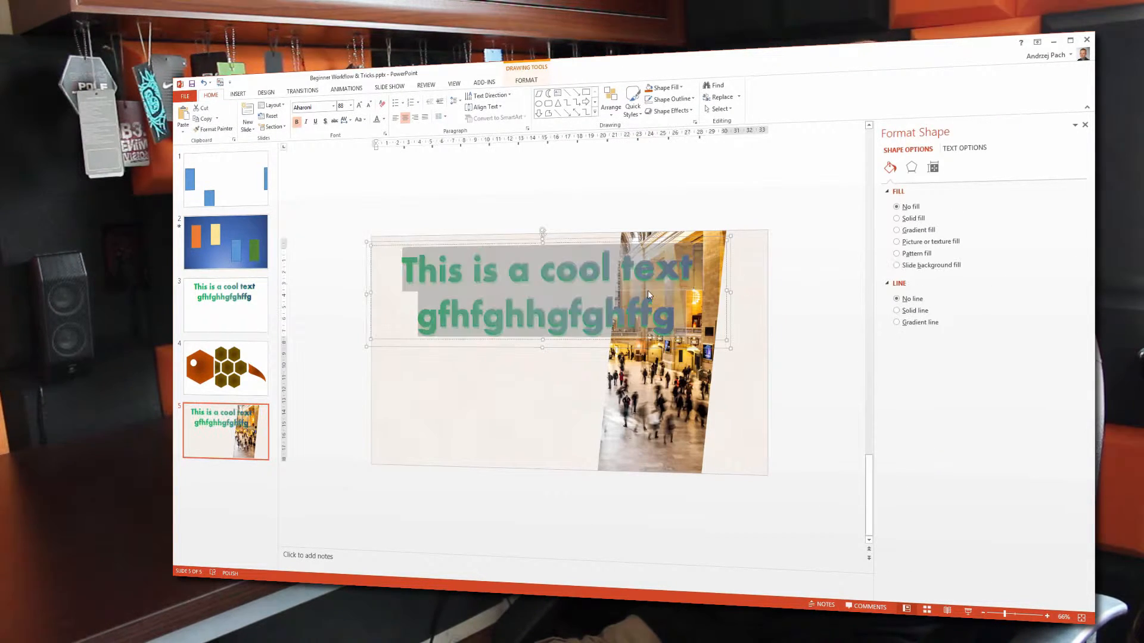
- Type 'Title slide', then switch the small hexagons from solid blue to a gradient fill
type("Title slide")
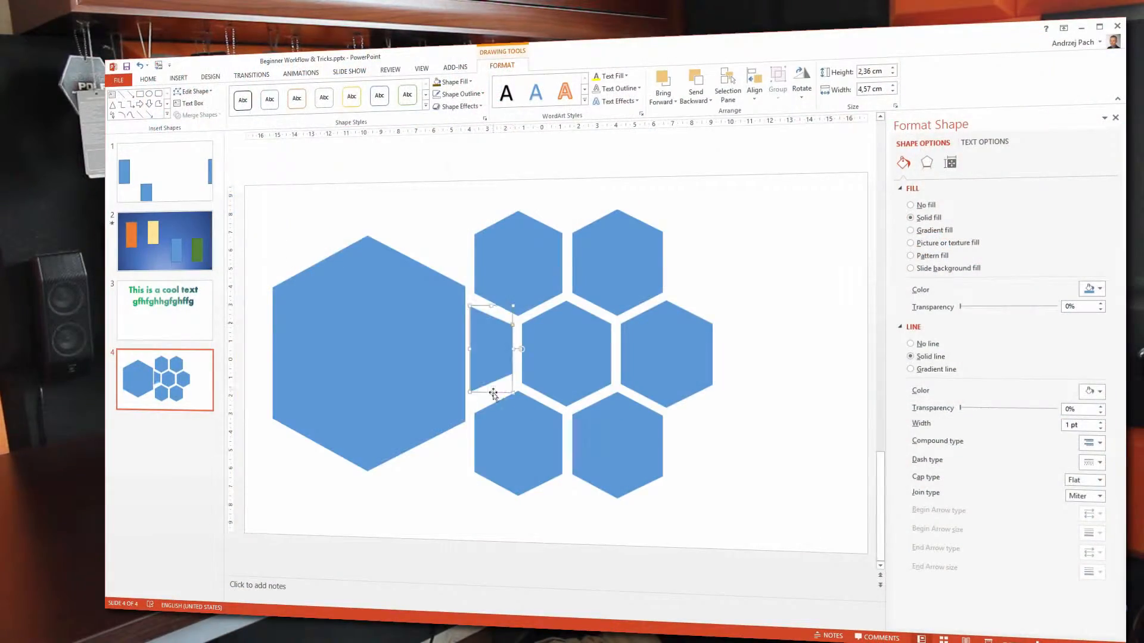
left_click(450, 81)
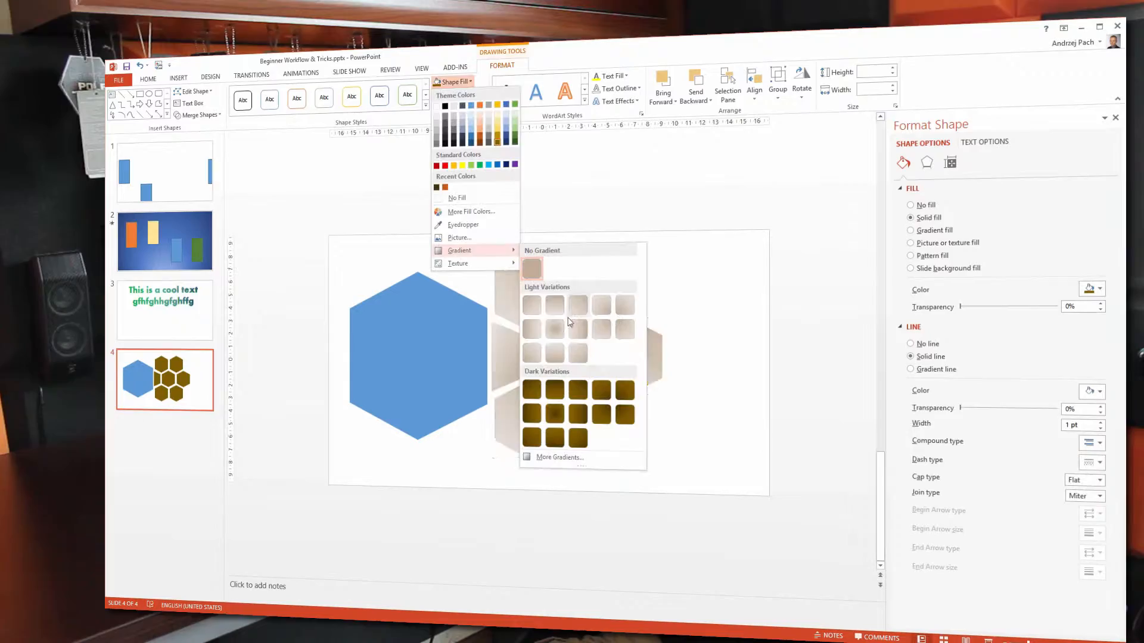